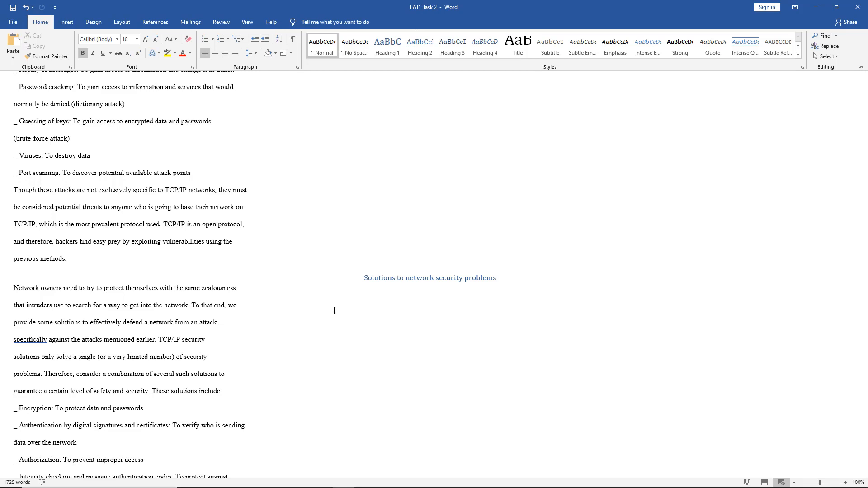
mouse_move(331, 313)
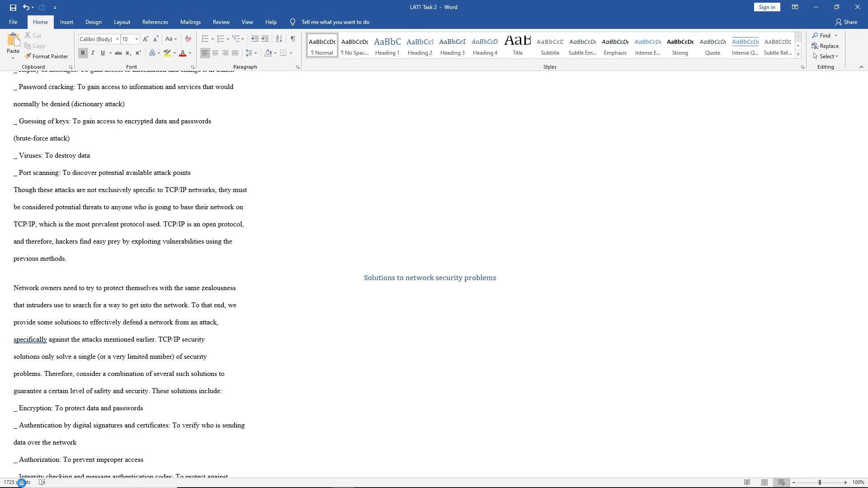
Show whole-document statistics: 1,725 words, 10,904 characters with spaces, 9,317 without
left_click(22, 482)
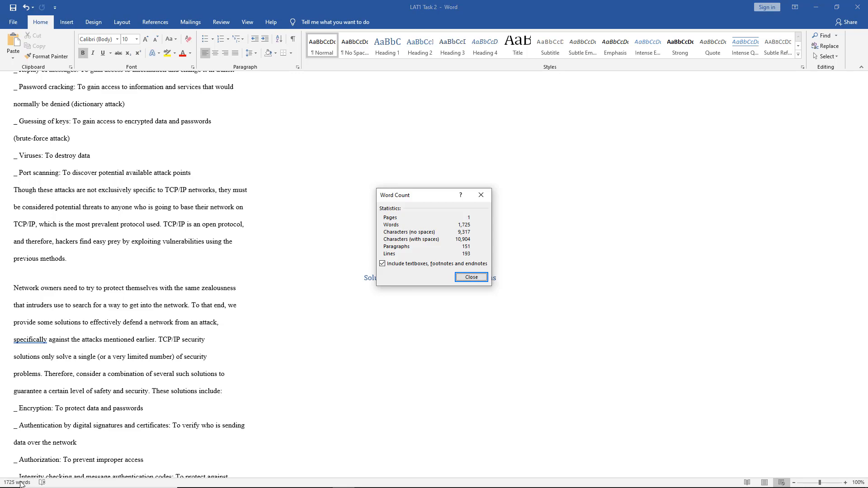
mouse_move(380, 298)
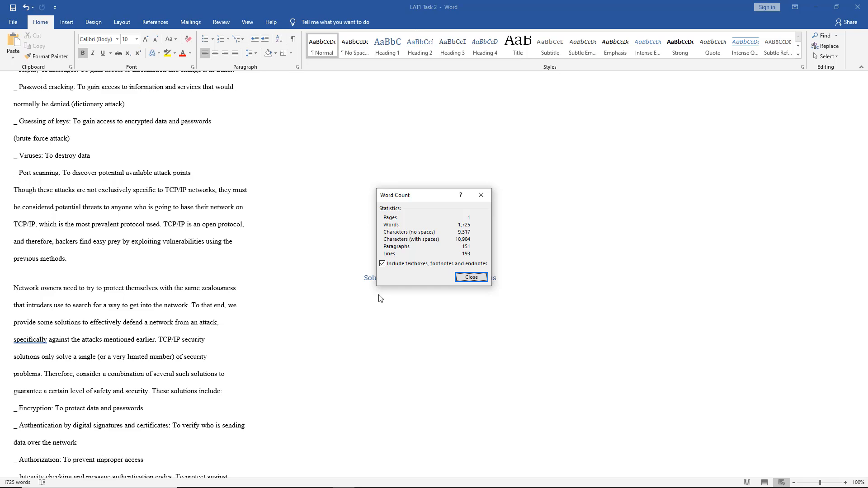
mouse_move(419, 239)
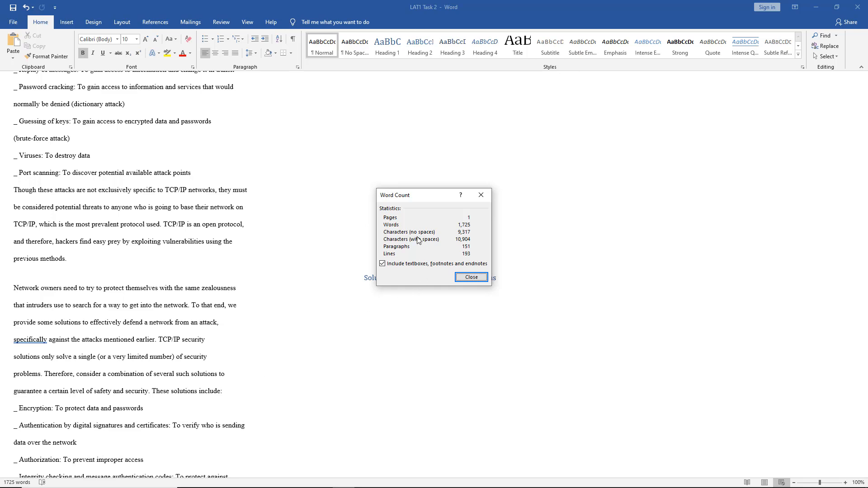
mouse_move(418, 242)
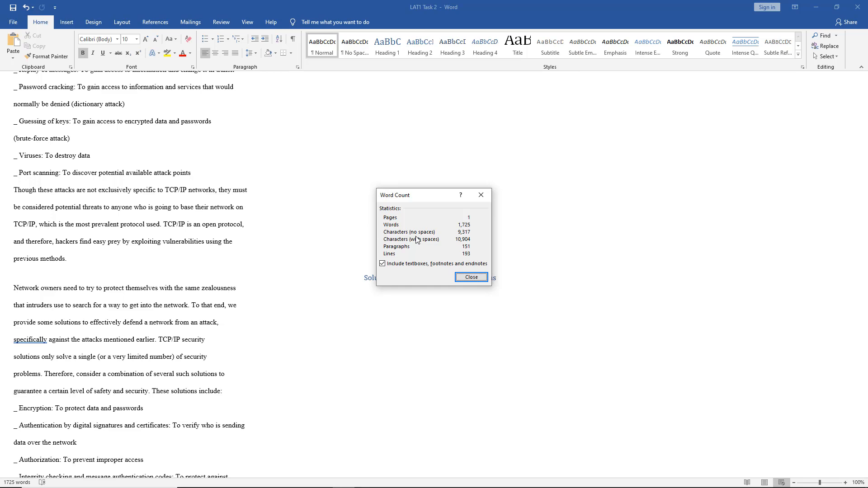
mouse_move(475, 245)
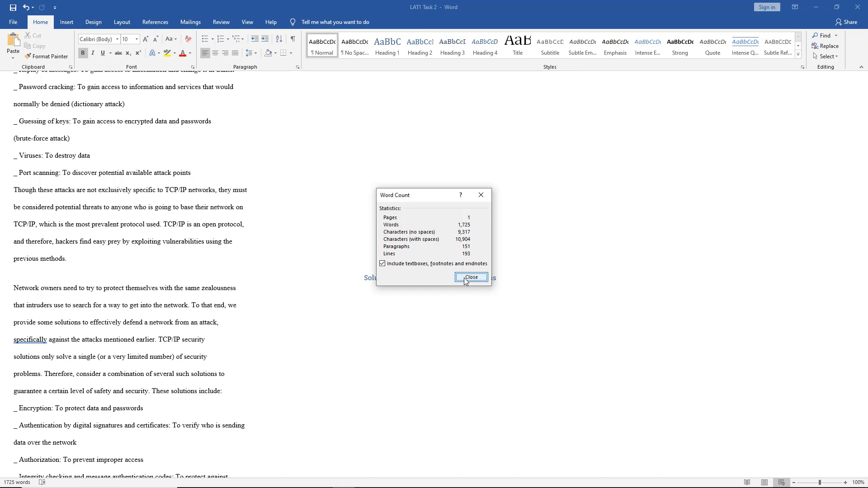
Show statistics for the TCP/IP attacks paragraph: 52 words, 330 characters with spaces, 283 without
left_click(471, 276)
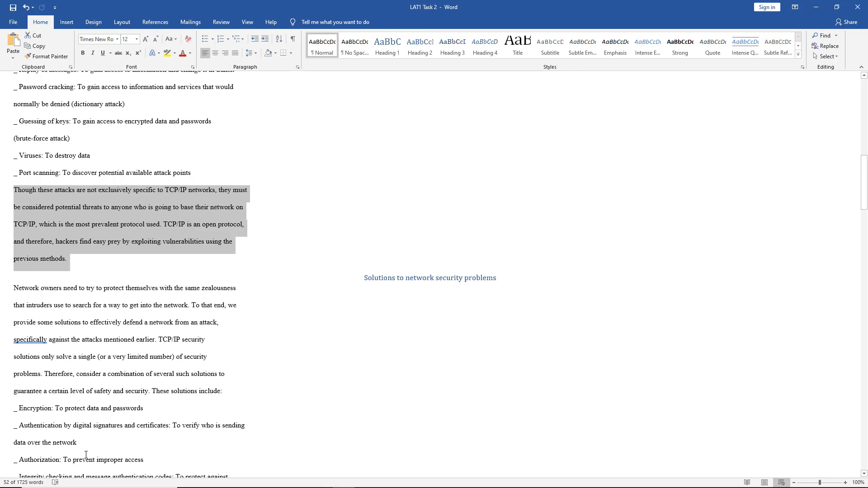
left_click(21, 482)
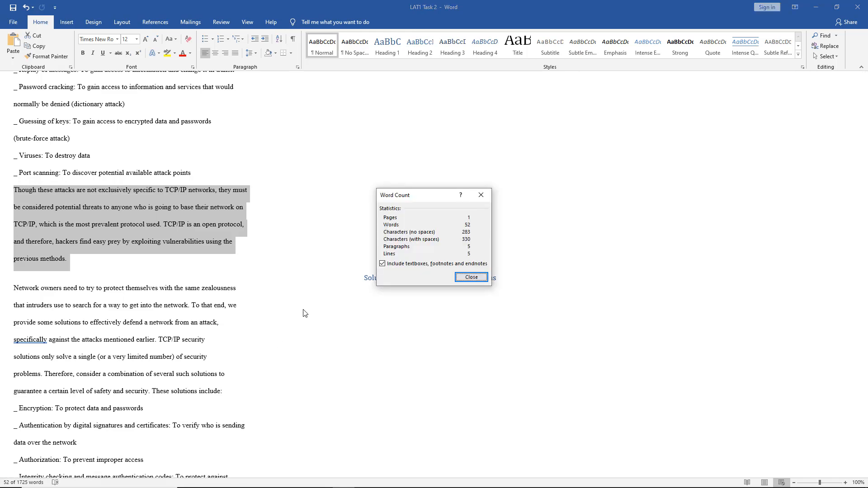
mouse_move(418, 272)
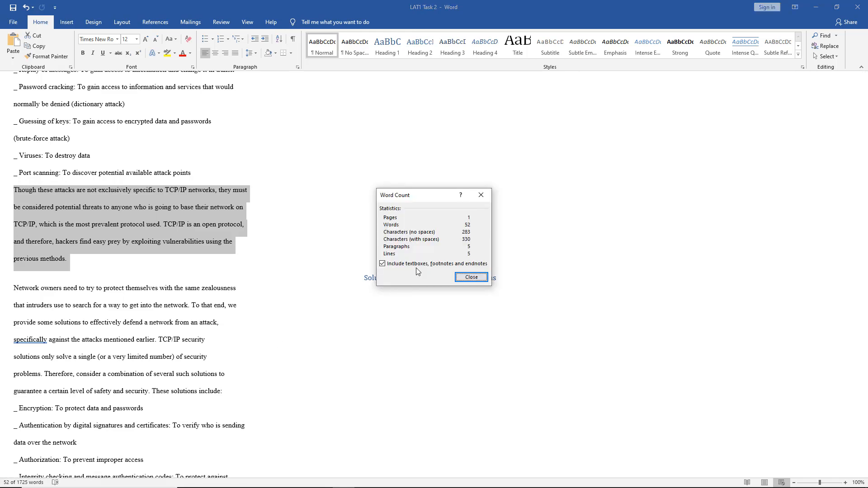
mouse_move(428, 248)
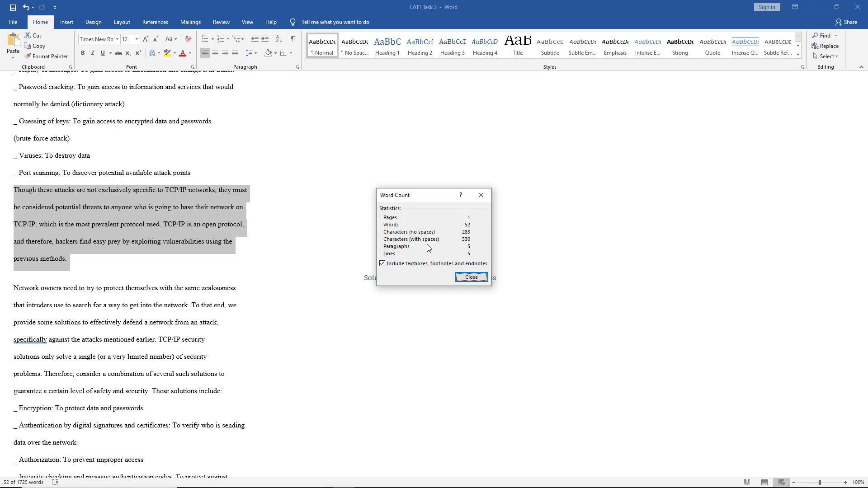
mouse_move(440, 243)
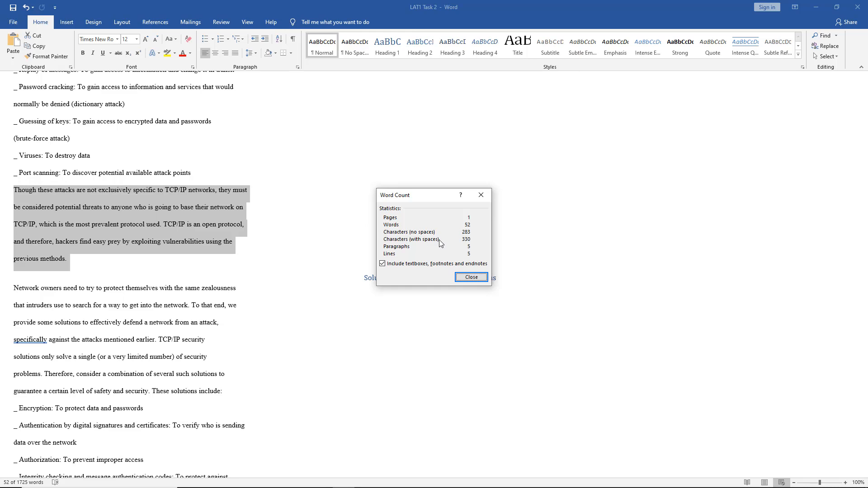